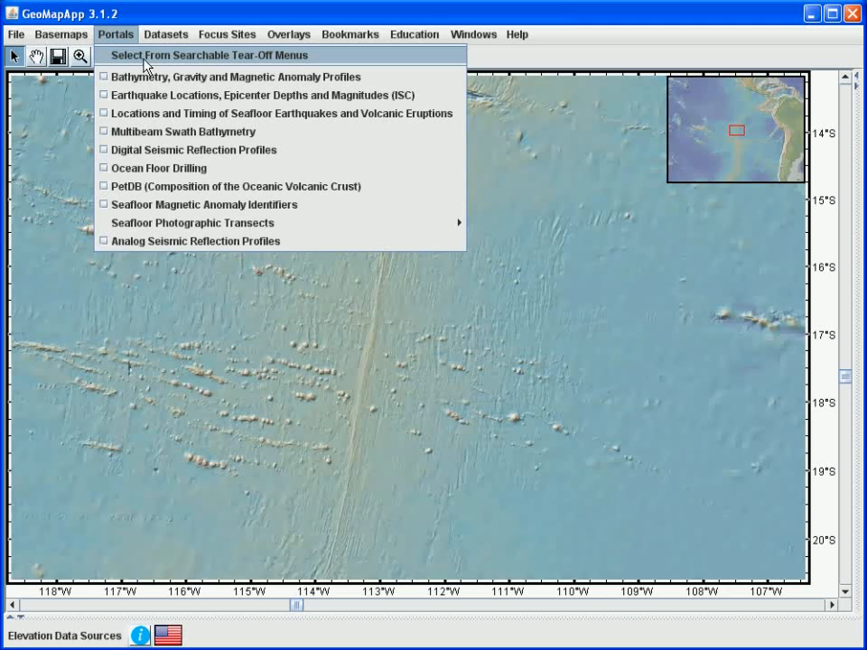
Step: Choose Multibeam Swath Bathymetry from Portals to draw all expedition ship tracks
{"action": "left_click", "coordinate": [182, 131]}
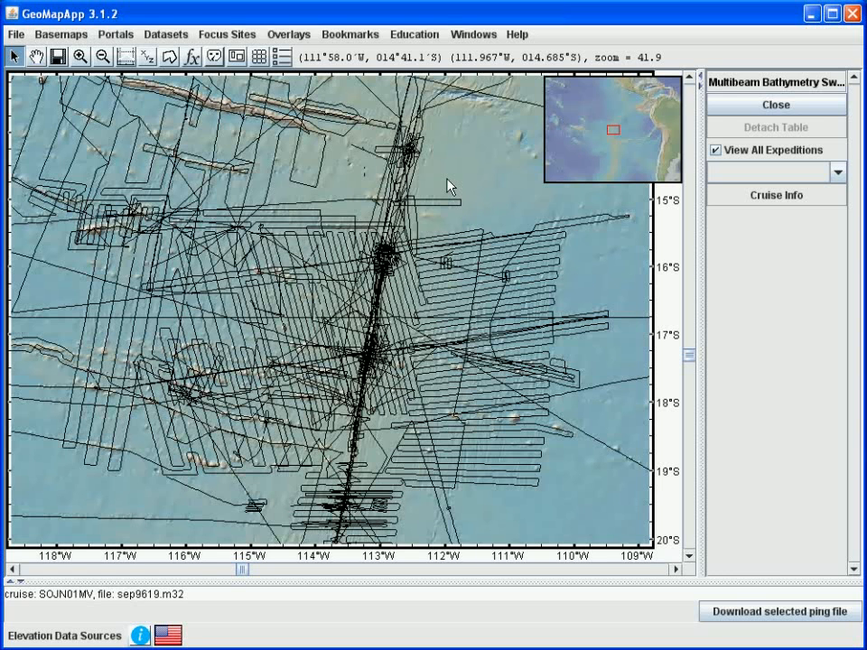
{"action": "mouse_move", "coordinate": [537, 282]}
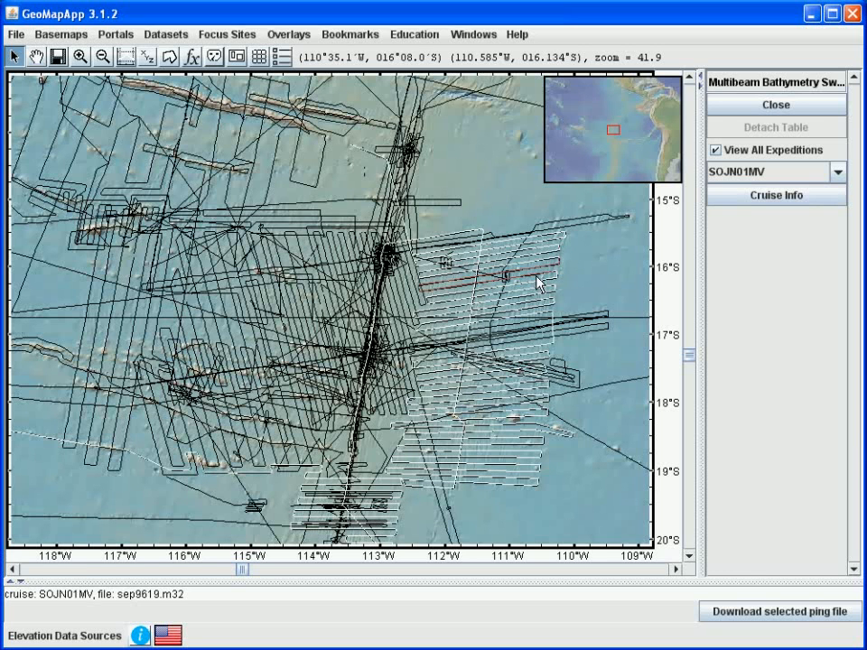
{"action": "mouse_move", "coordinate": [714, 162]}
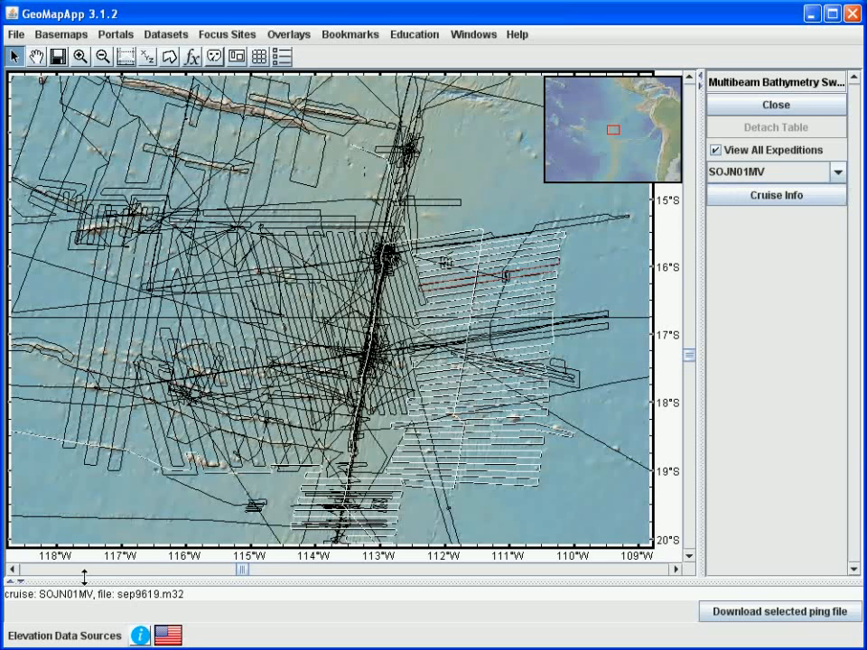
{"action": "mouse_move", "coordinate": [72, 619]}
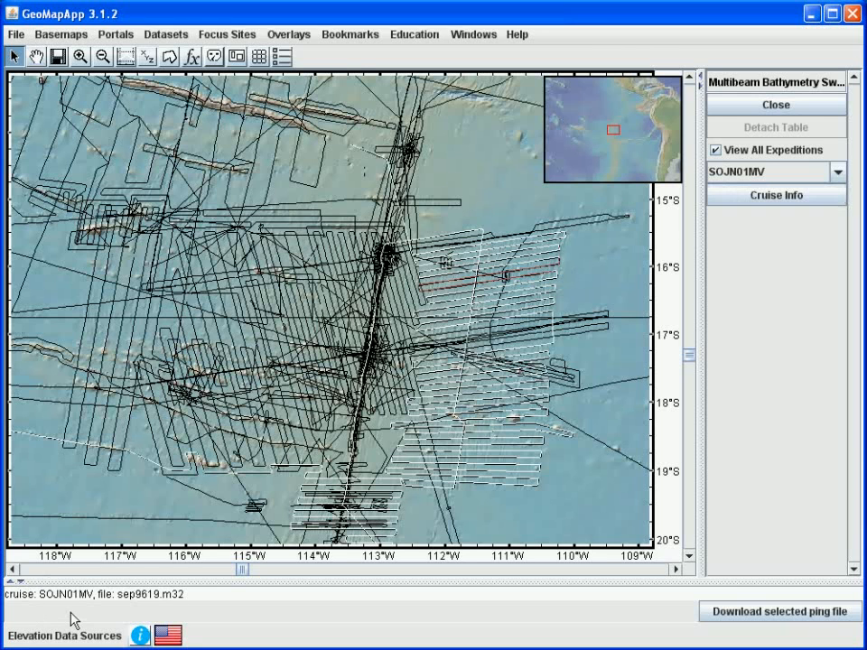
{"action": "mouse_move", "coordinate": [578, 281]}
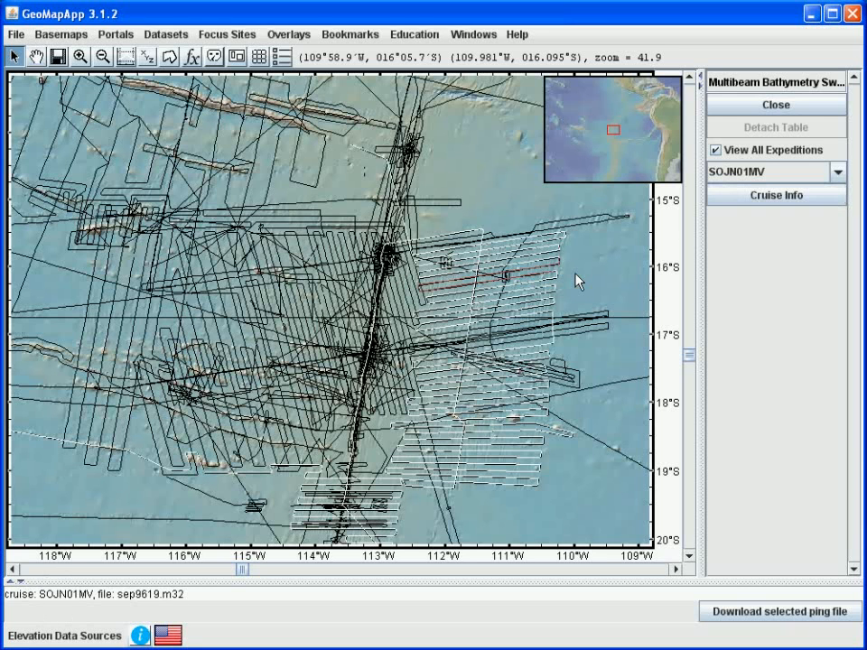
{"action": "mouse_move", "coordinate": [569, 271]}
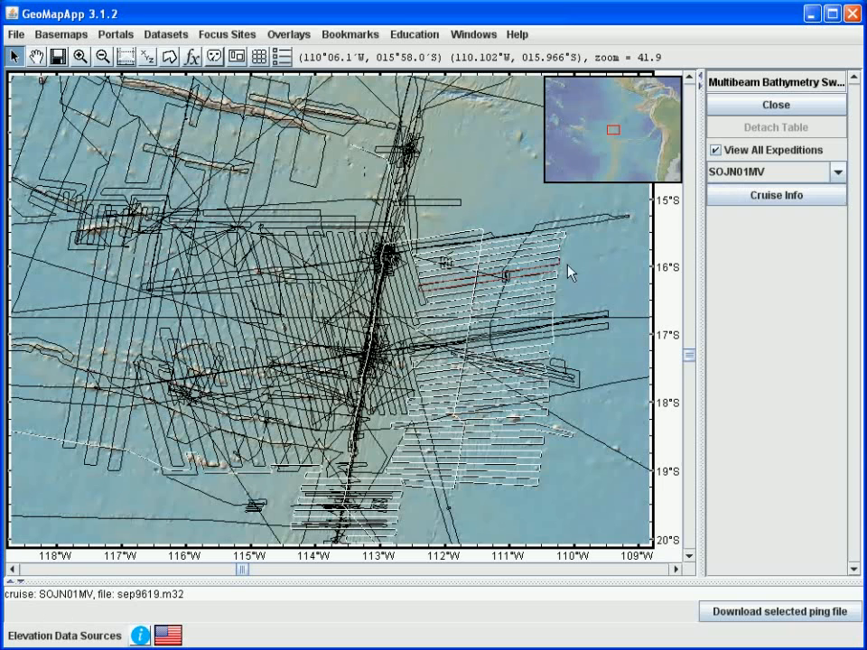
{"action": "mouse_move", "coordinate": [560, 276]}
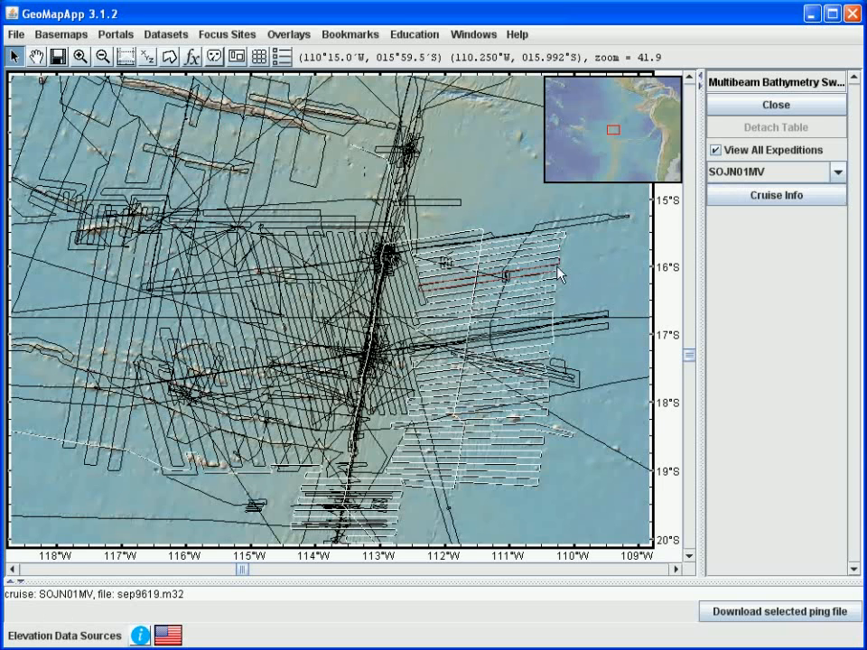
{"action": "mouse_move", "coordinate": [463, 293]}
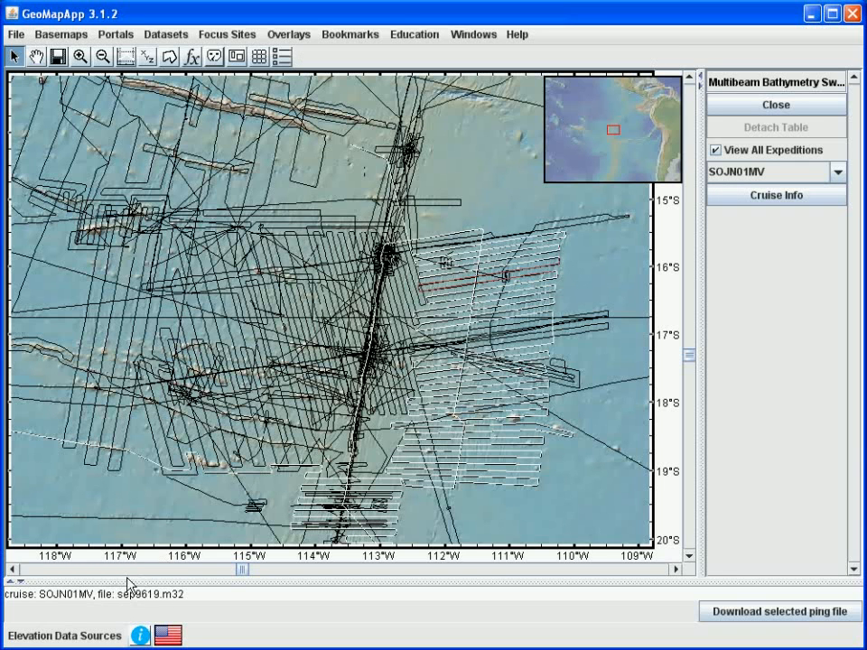
{"action": "mouse_move", "coordinate": [180, 609]}
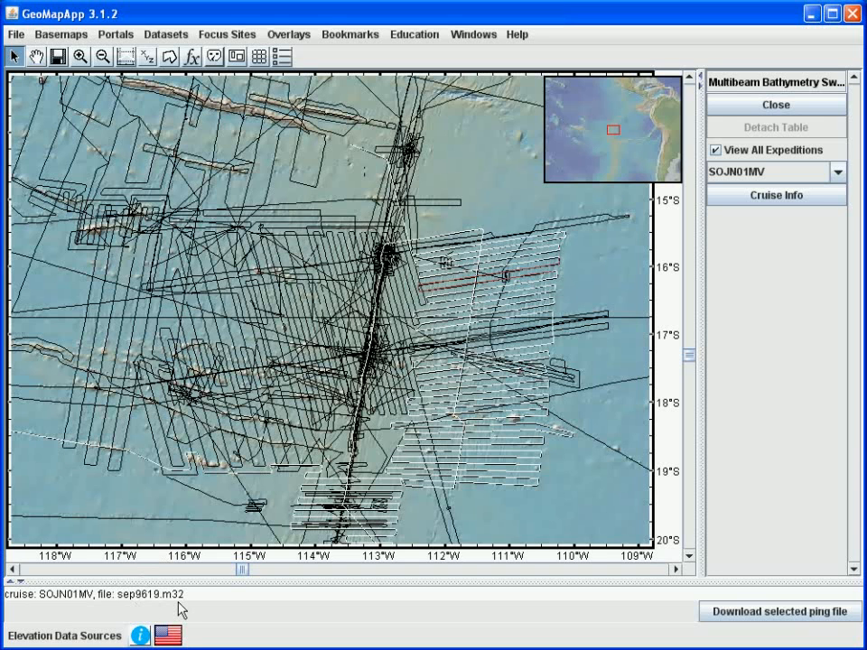
{"action": "mouse_move", "coordinate": [210, 613]}
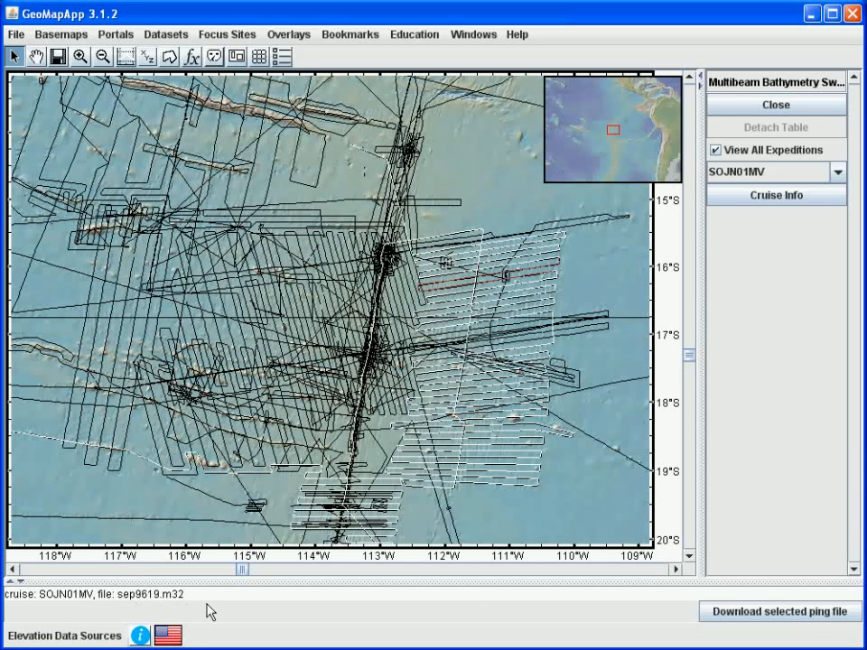
{"action": "mouse_move", "coordinate": [745, 598]}
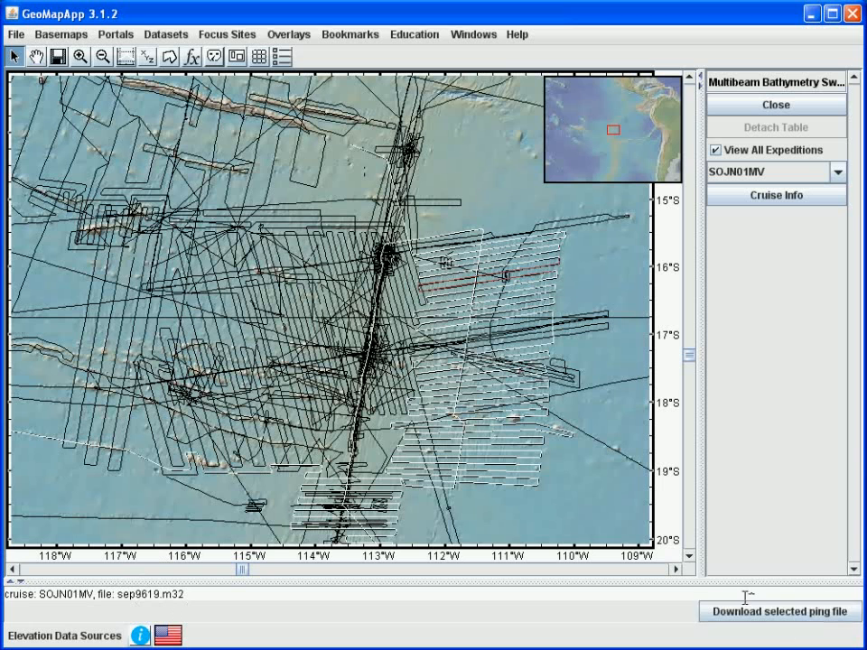
Step: Download the selected SOJN01MV ping file and scroll the SIOExplorer search results
{"action": "left_click", "coordinate": [777, 612]}
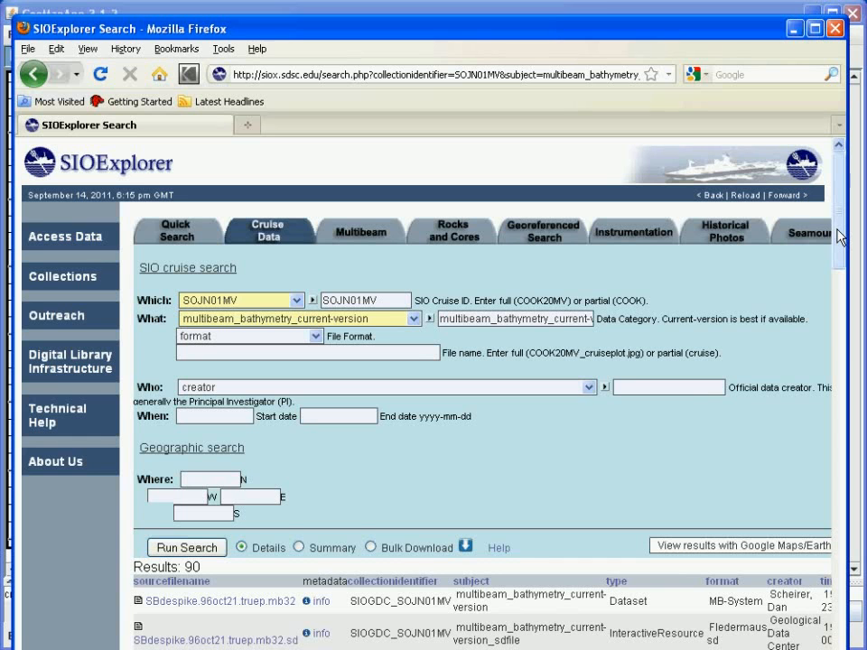
{"action": "scroll", "scroll_direction": "down", "scroll_amount": 3}
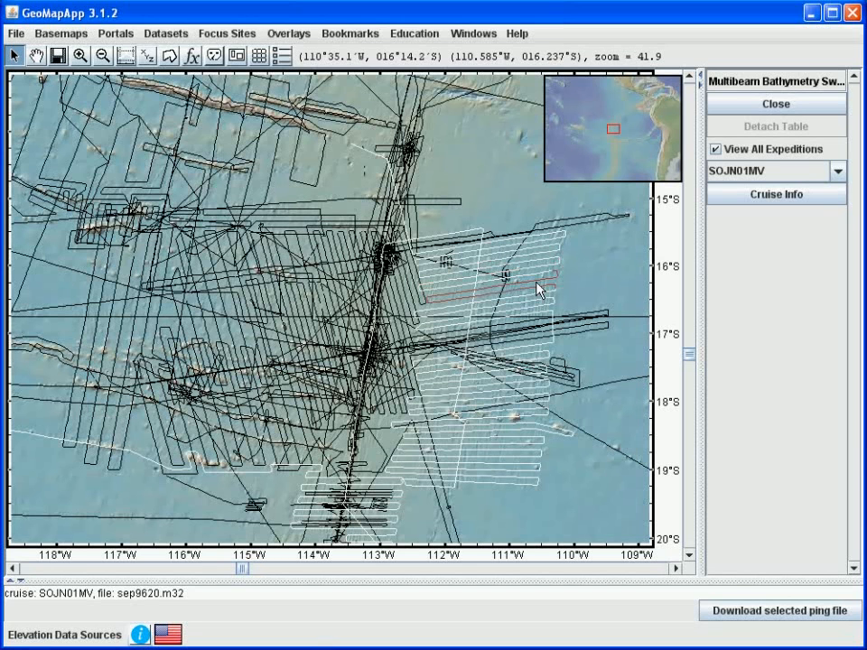
{"action": "mouse_move", "coordinate": [182, 617]}
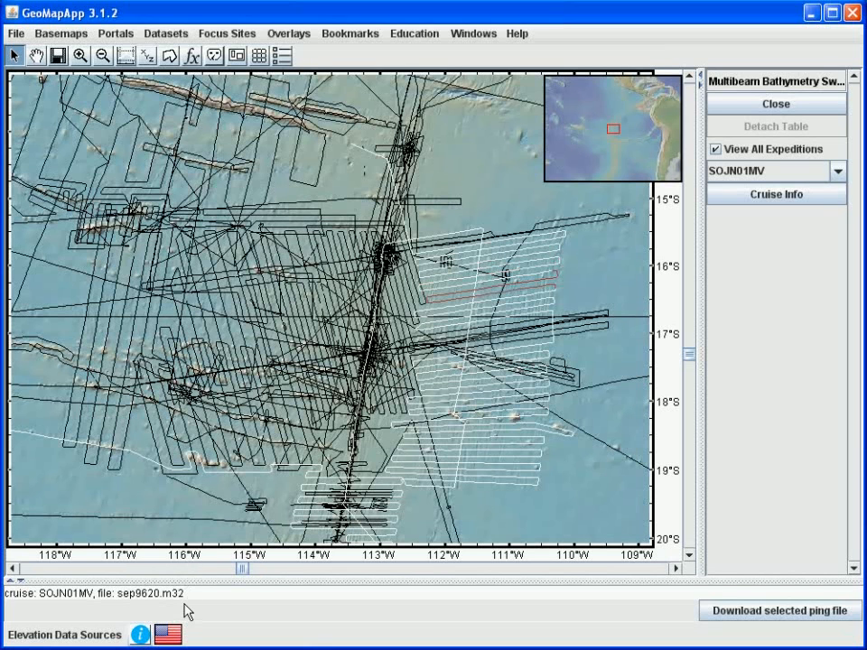
{"action": "mouse_move", "coordinate": [779, 613]}
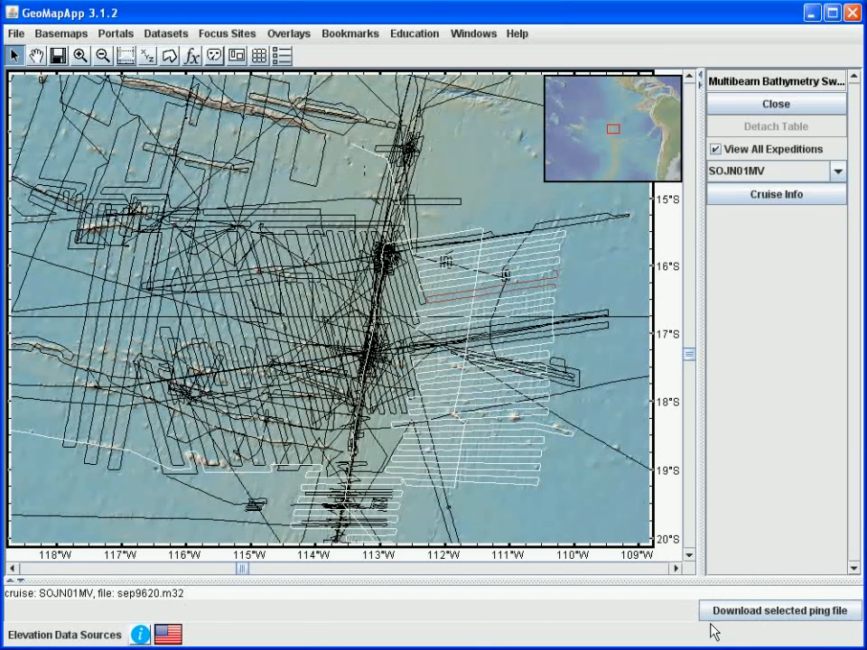
{"action": "mouse_move", "coordinate": [569, 287]}
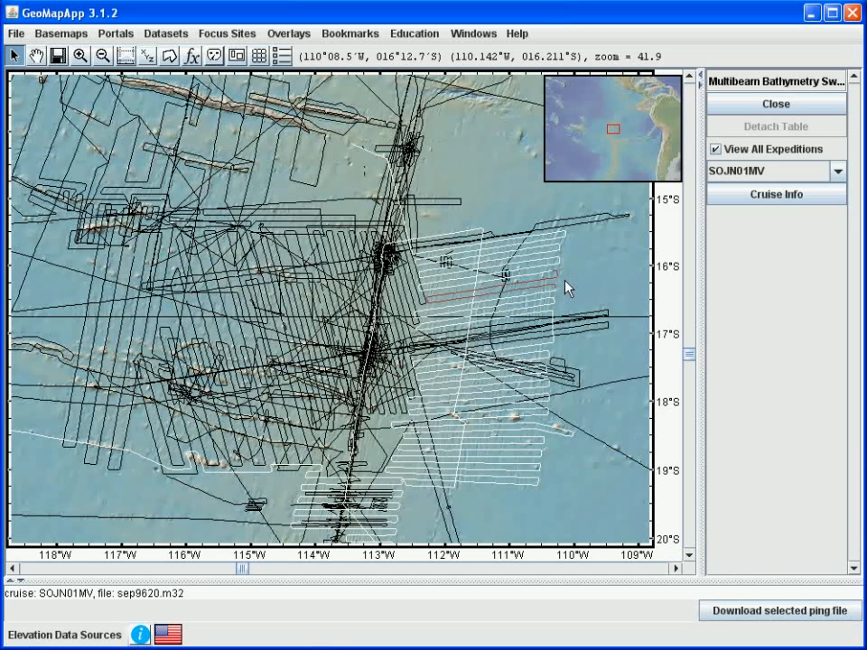
{"action": "mouse_move", "coordinate": [564, 284]}
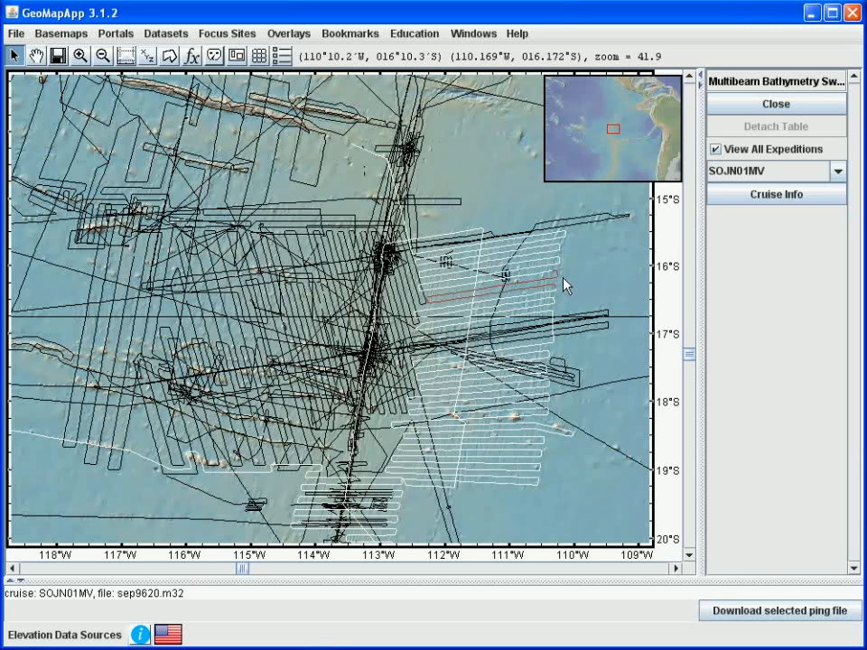
{"action": "mouse_move", "coordinate": [762, 239]}
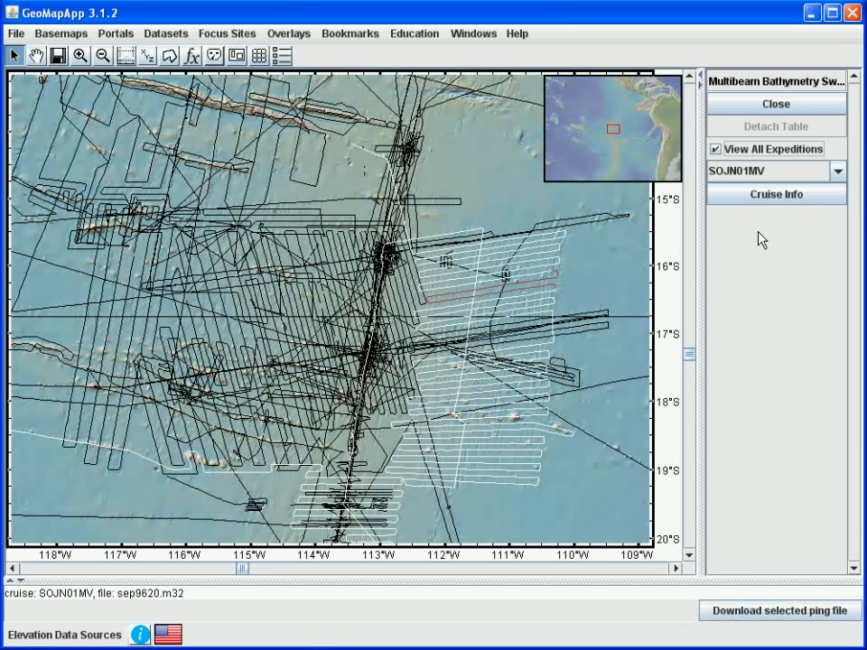
{"action": "mouse_move", "coordinate": [755, 173]}
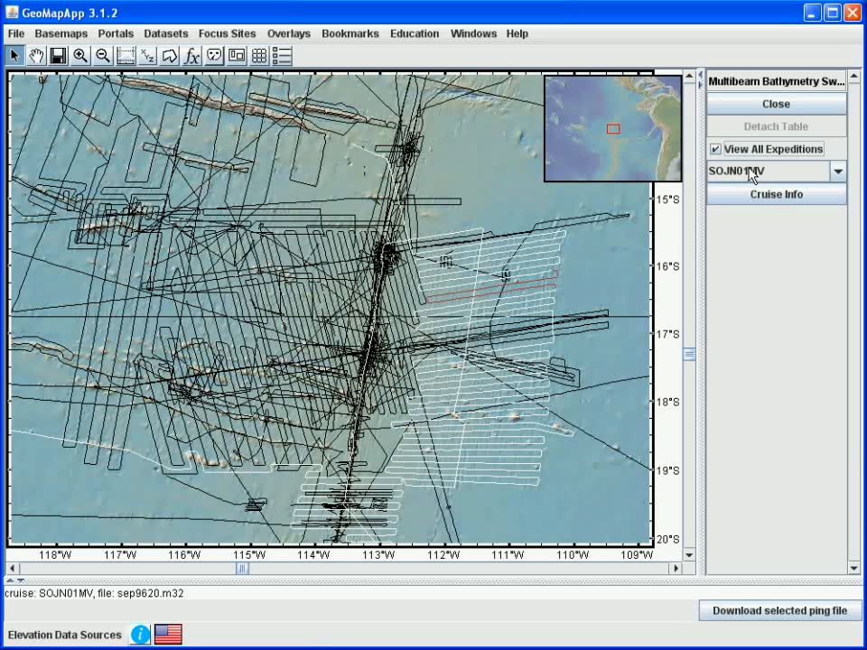
{"action": "mouse_move", "coordinate": [772, 185]}
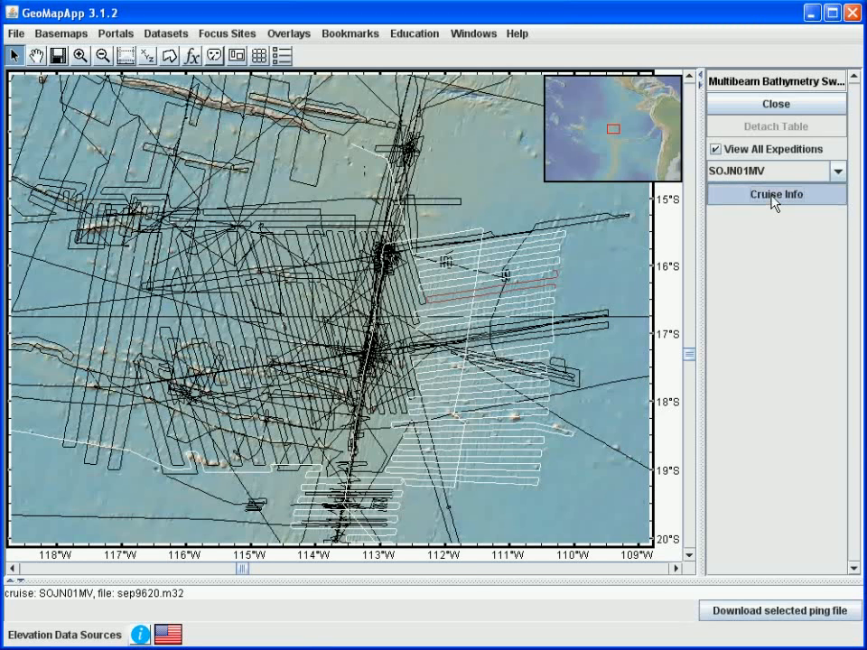
Step: Open the SOJN01MV Cruise Info page showing chief scientist Scheirer and co-chief Cormier
{"action": "left_click", "coordinate": [775, 195]}
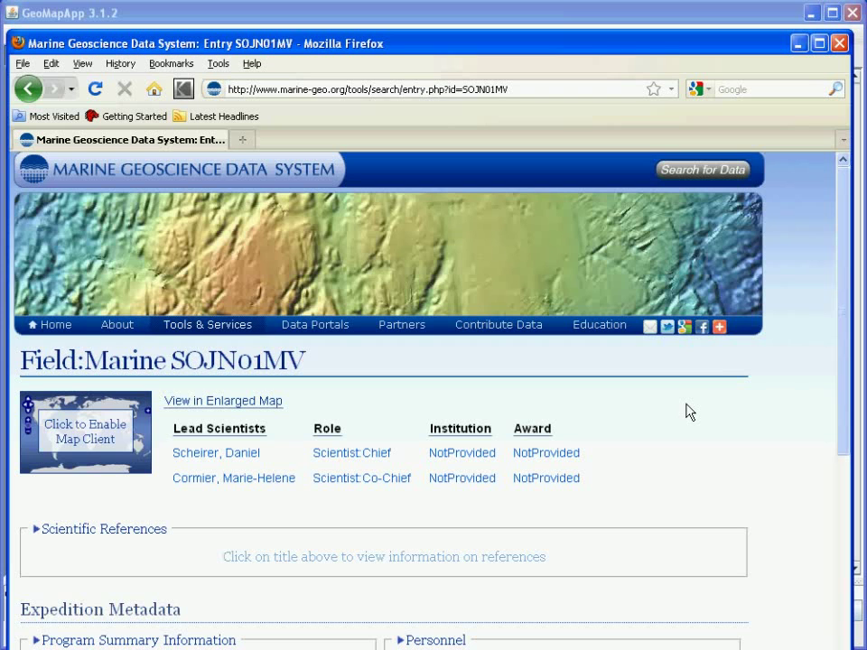
{"action": "mouse_move", "coordinate": [678, 411]}
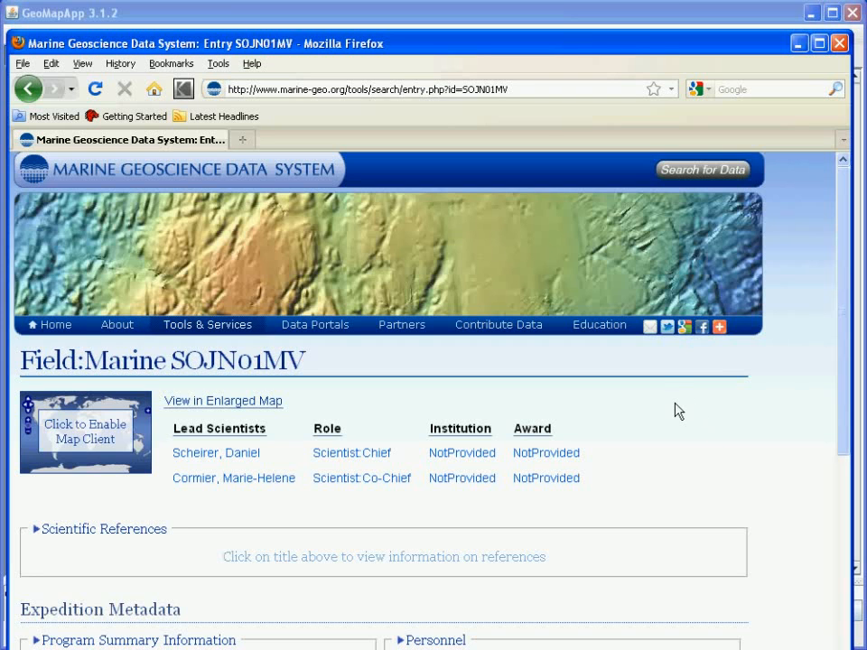
{"action": "mouse_move", "coordinate": [823, 526]}
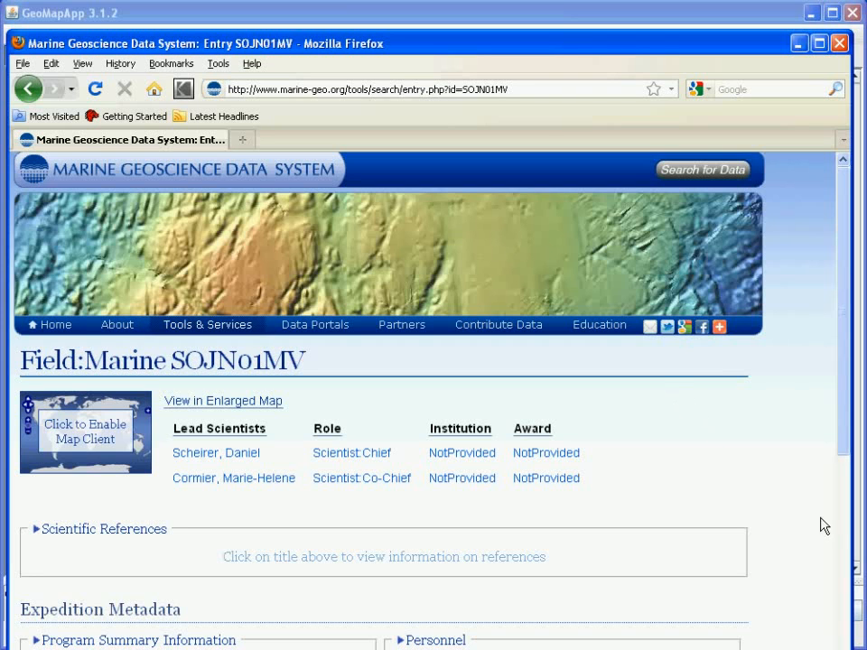